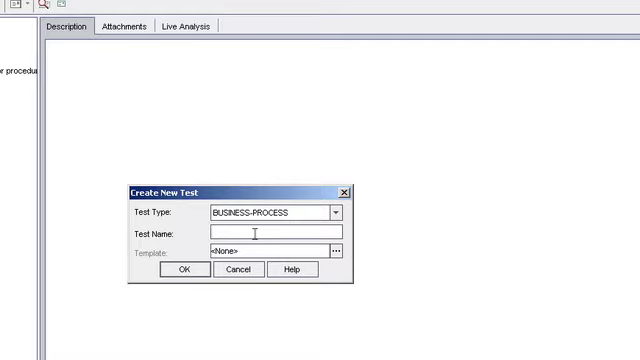
Name the new business-process test NewAppt in the Create New Test dialog
{"action": "type", "text": "NewAp"}
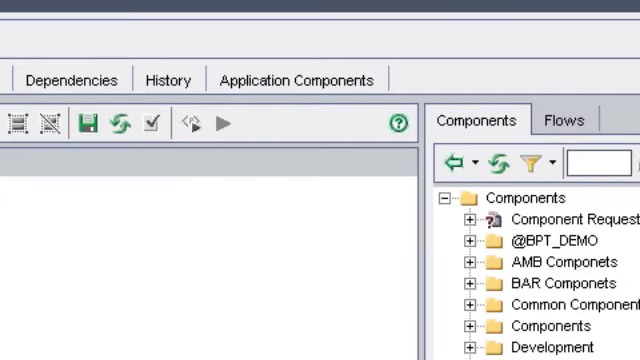
{"action": "mouse_move", "coordinate": [490, 267]}
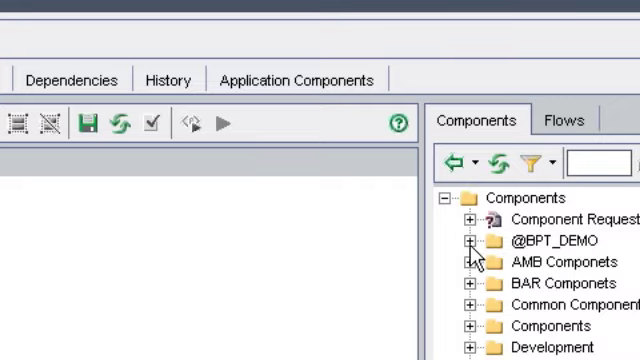
{"action": "left_click", "coordinate": [473, 240]}
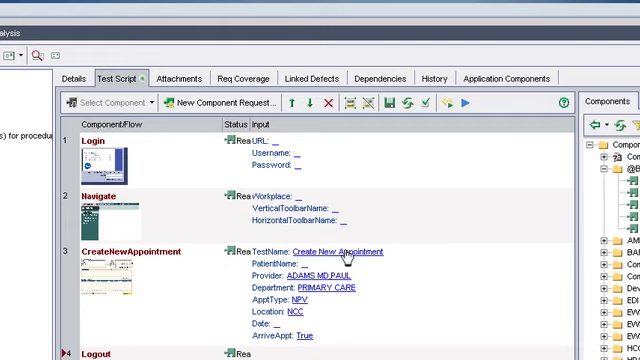
{"action": "mouse_move", "coordinate": [338, 170]}
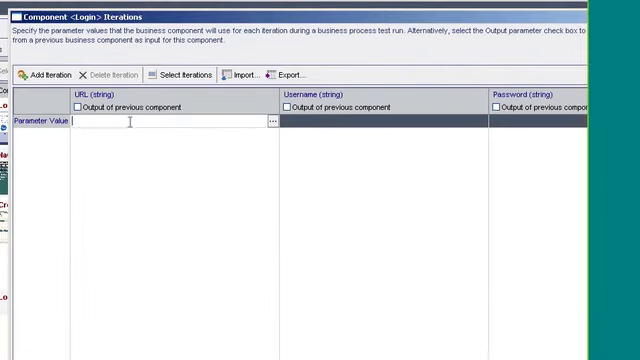
{"action": "type", "text": "http"}
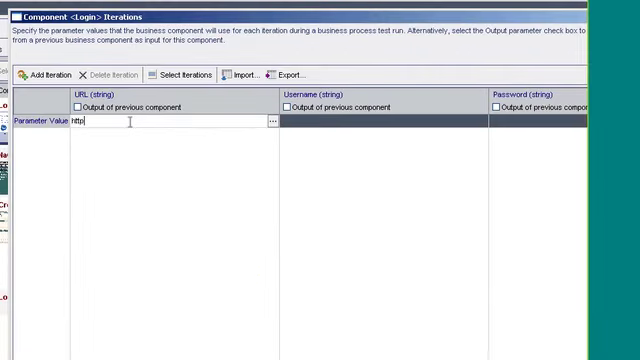
{"action": "type", "text": "://"}
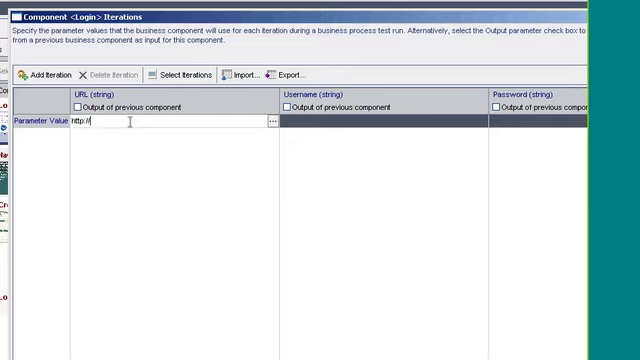
{"action": "type", "text": "www.joeco"}
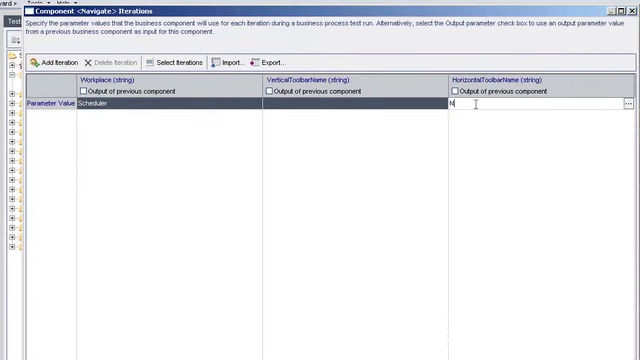
{"action": "type", "text": "New Appointment"}
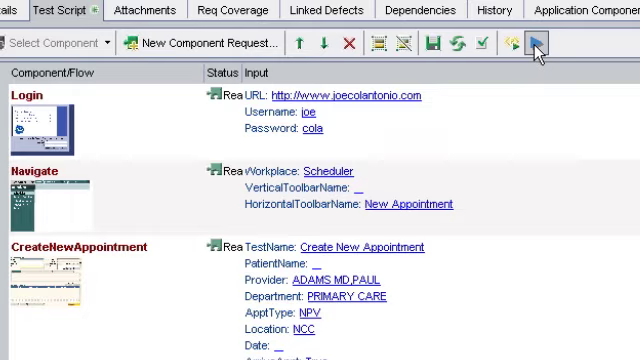
{"action": "mouse_move", "coordinate": [537, 42]}
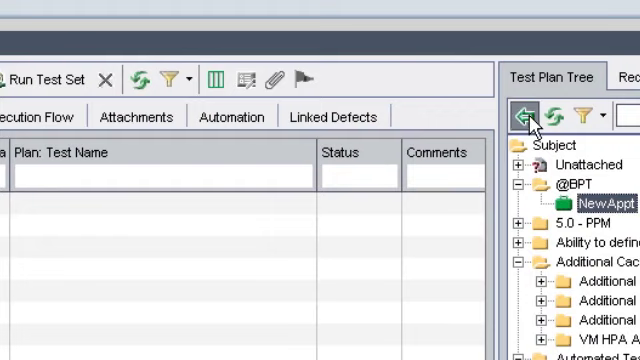
Add NewAppt to the test set with Planned Host localhost
{"action": "left_click", "coordinate": [521, 115]}
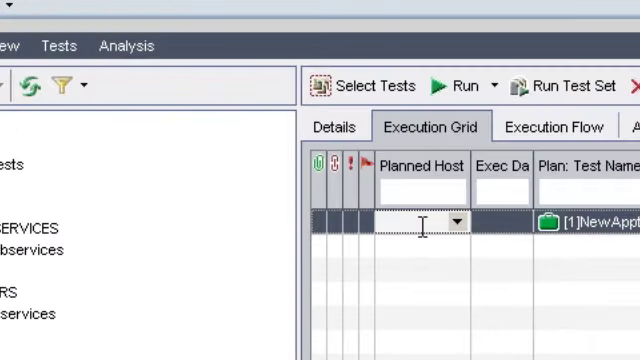
{"action": "type", "text": "loca"}
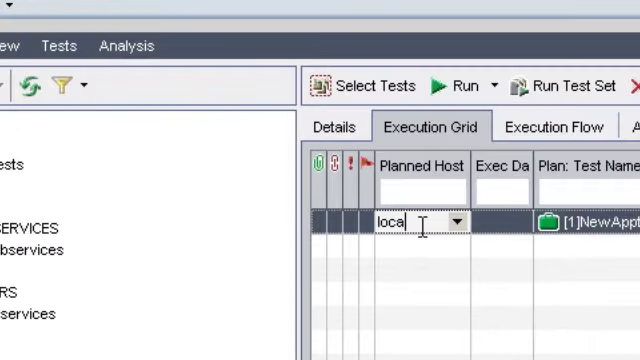
{"action": "type", "text": "lho"}
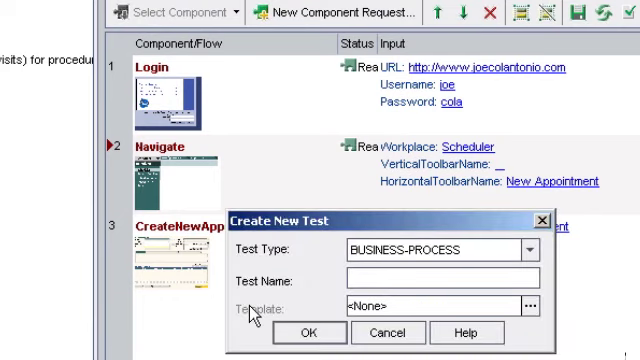
Create the business-process test Test2 and show its Test Script view
{"action": "type", "text": "Test2"}
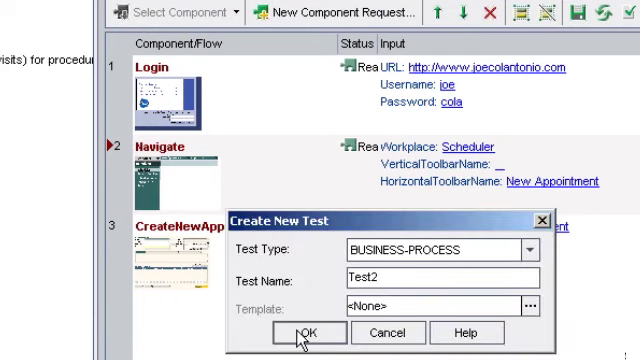
{"action": "left_click", "coordinate": [308, 332]}
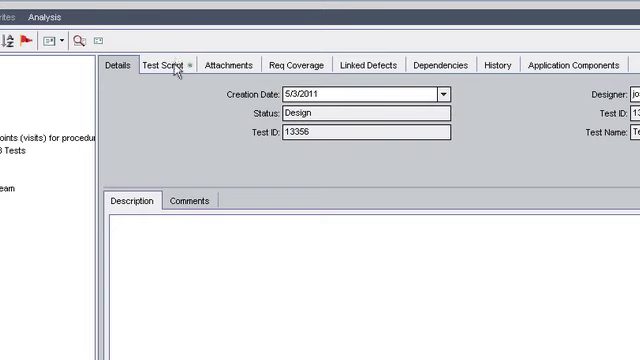
{"action": "left_click", "coordinate": [164, 64]}
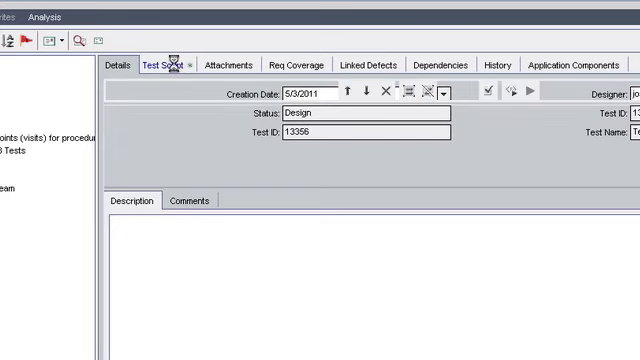
{"action": "left_click", "coordinate": [162, 64]}
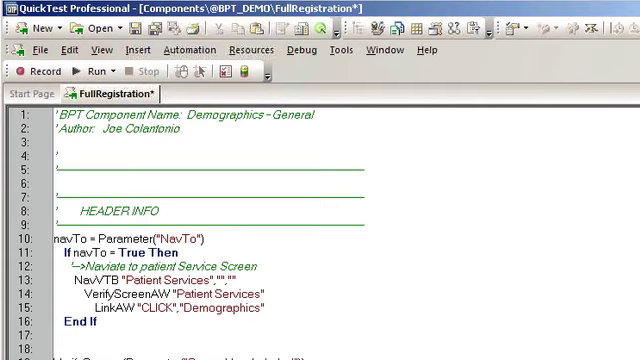
{"action": "mouse_move", "coordinate": [250, 114]}
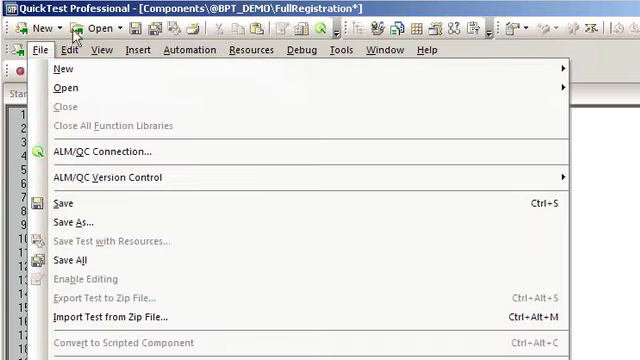
Dismiss QuickTest's File menu on the FullRegistration script without choosing a command
{"action": "left_click", "coordinate": [38, 51]}
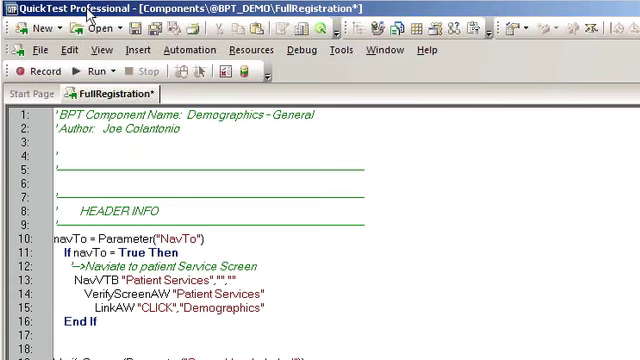